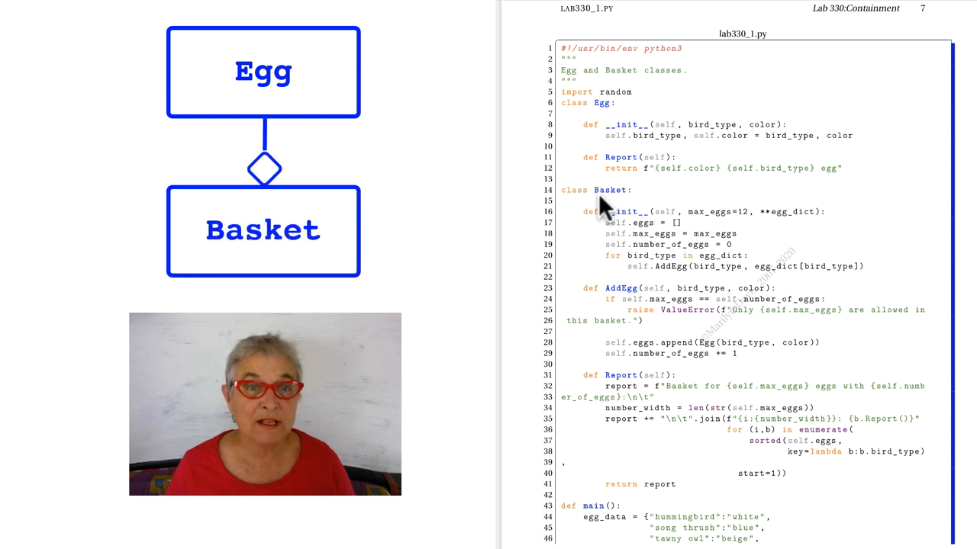
pyautogui.moveTo(615, 118)
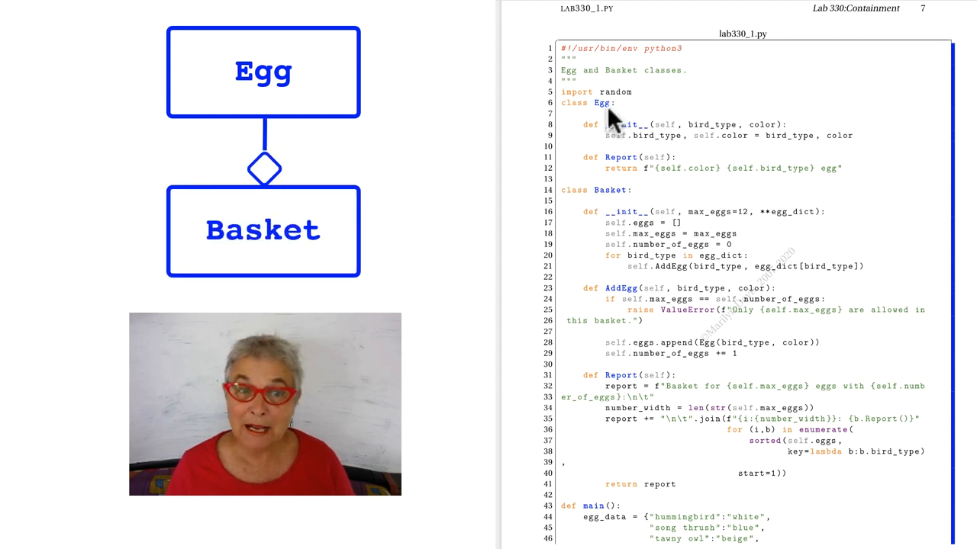
pyautogui.moveTo(675, 293)
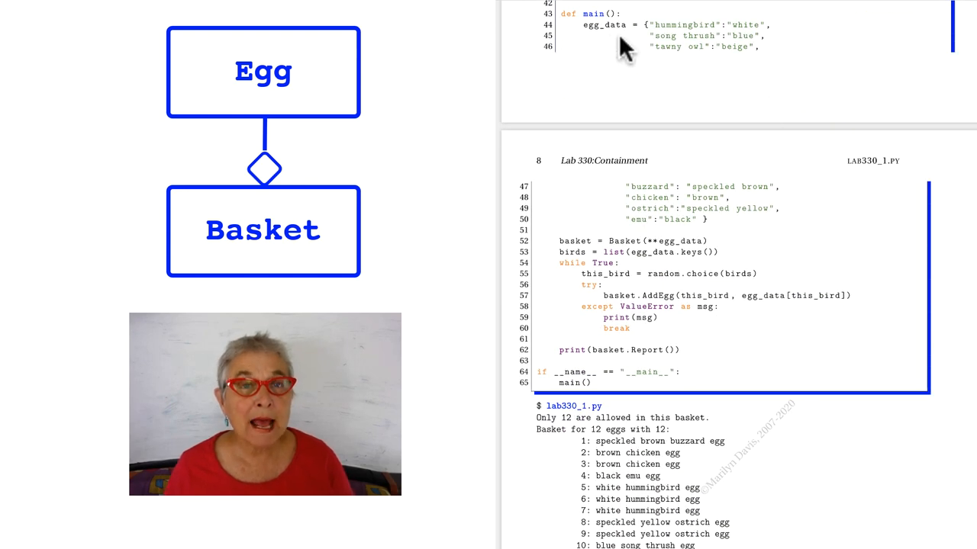
pyautogui.moveTo(660, 63)
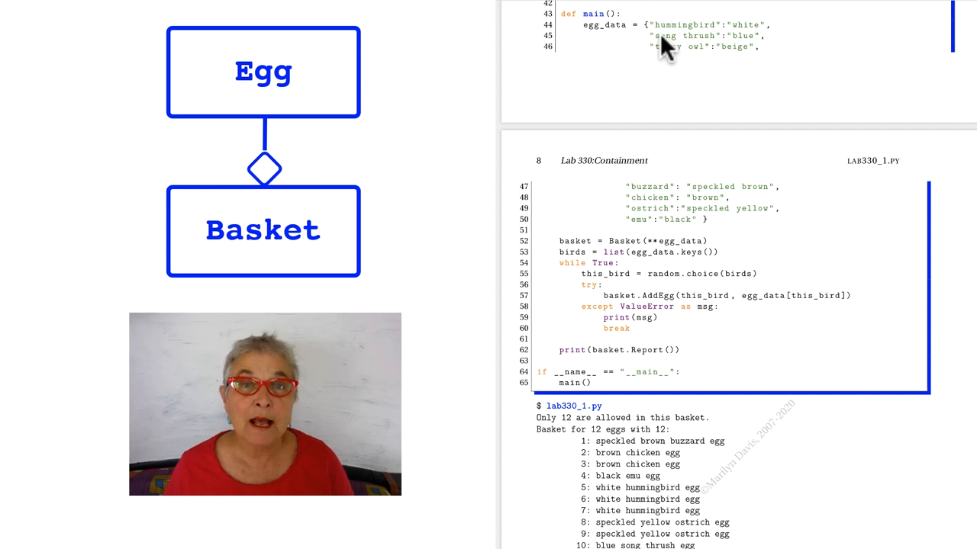
pyautogui.moveTo(759, 59)
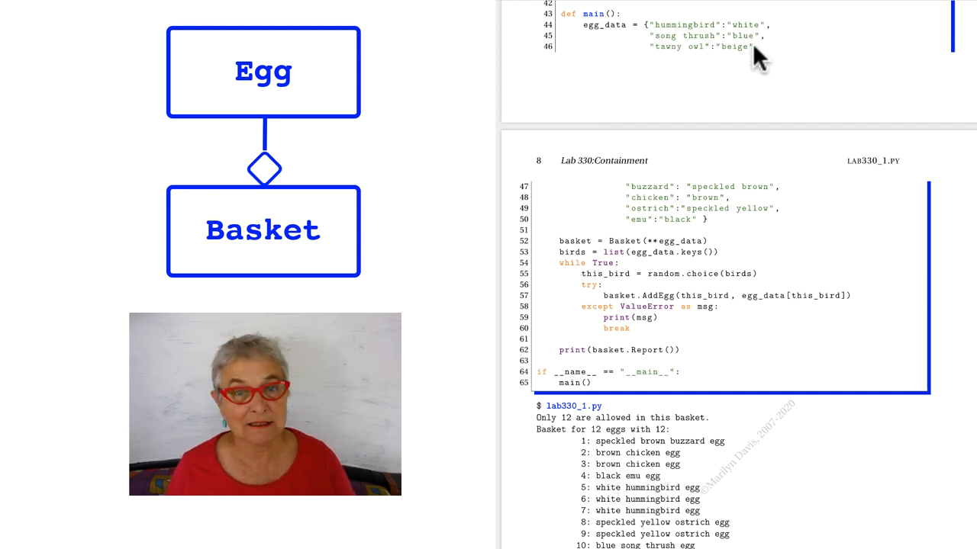
pyautogui.moveTo(693, 236)
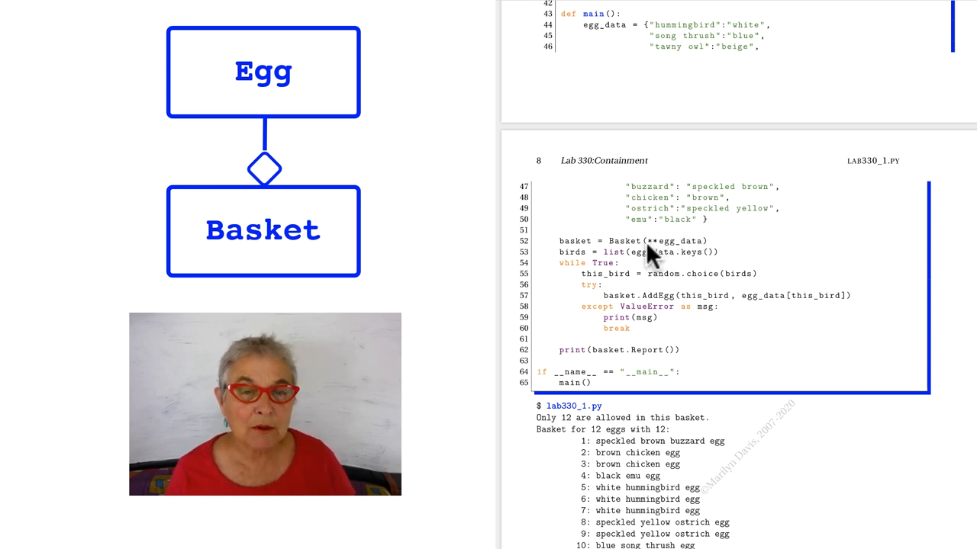
pyautogui.moveTo(683, 256)
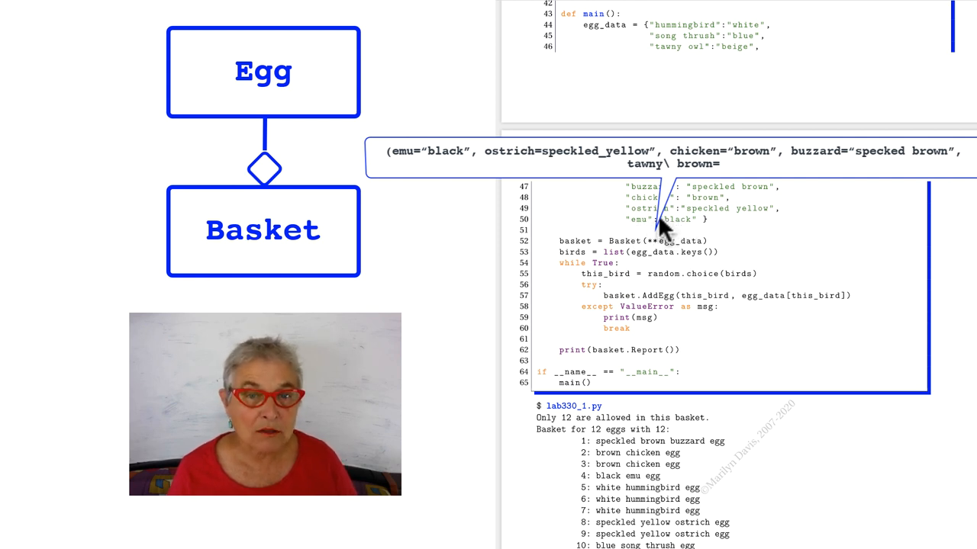
pyautogui.moveTo(721, 222)
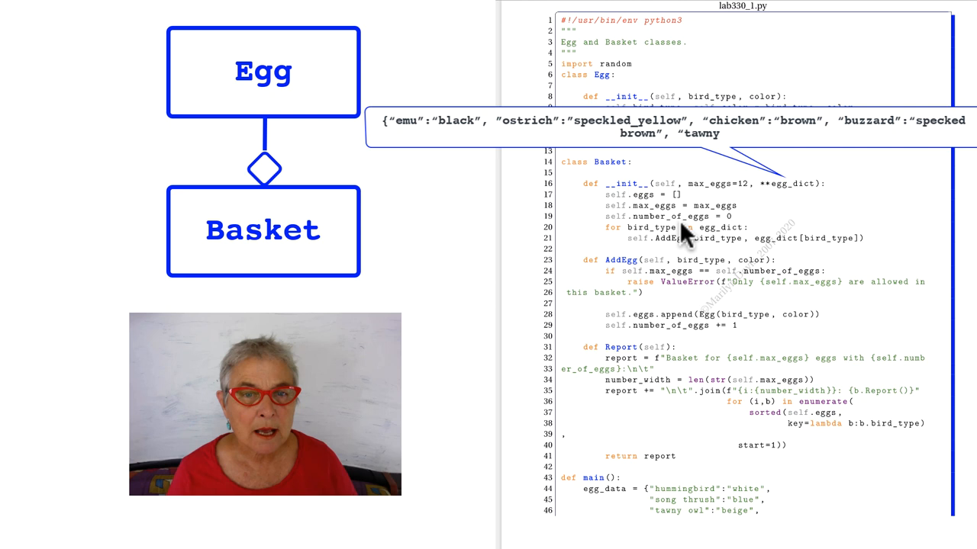
pyautogui.moveTo(718, 240)
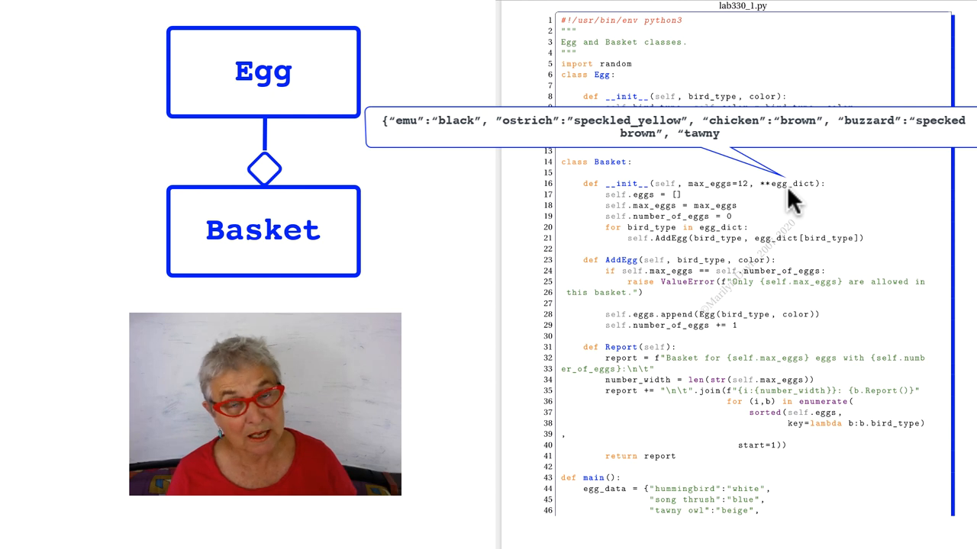
pyautogui.moveTo(713, 233)
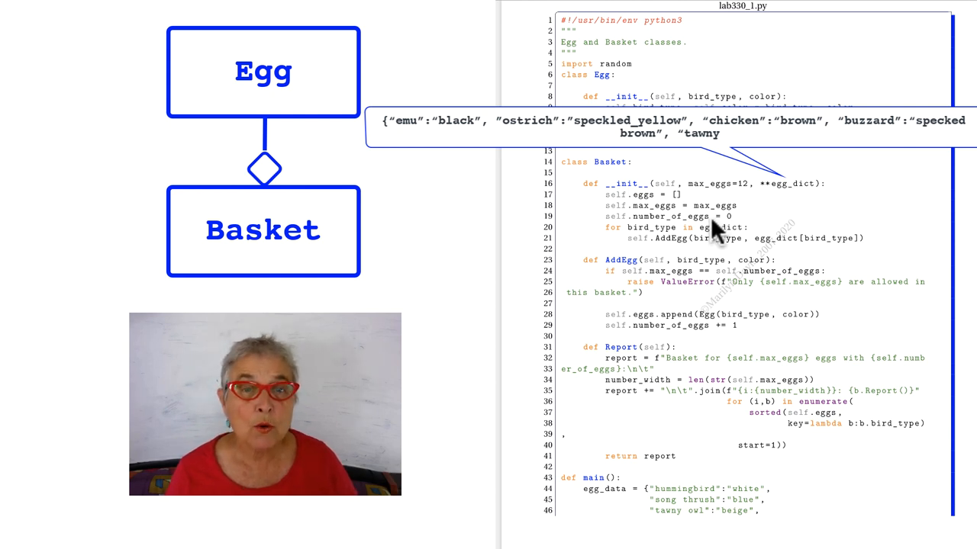
pyautogui.moveTo(661, 240)
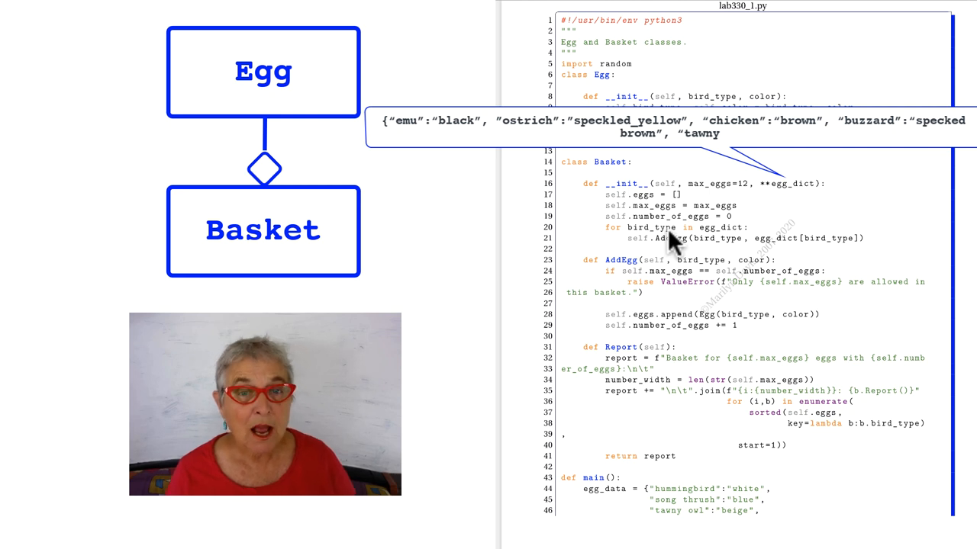
pyautogui.moveTo(706, 256)
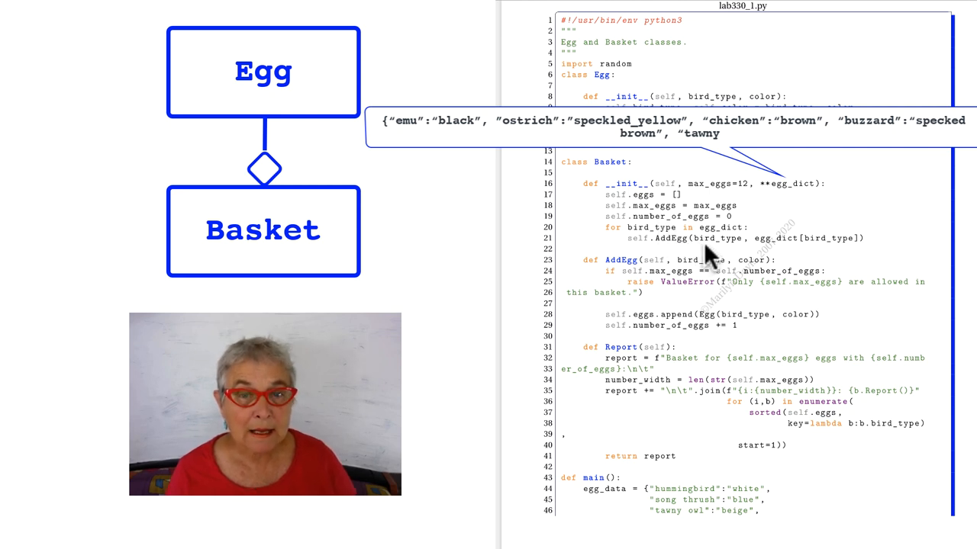
pyautogui.moveTo(736, 248)
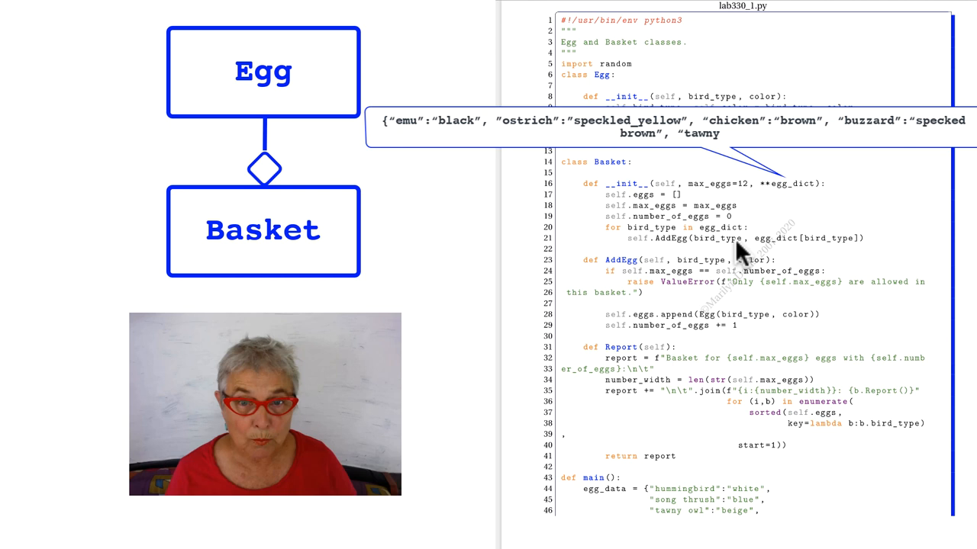
pyautogui.moveTo(816, 256)
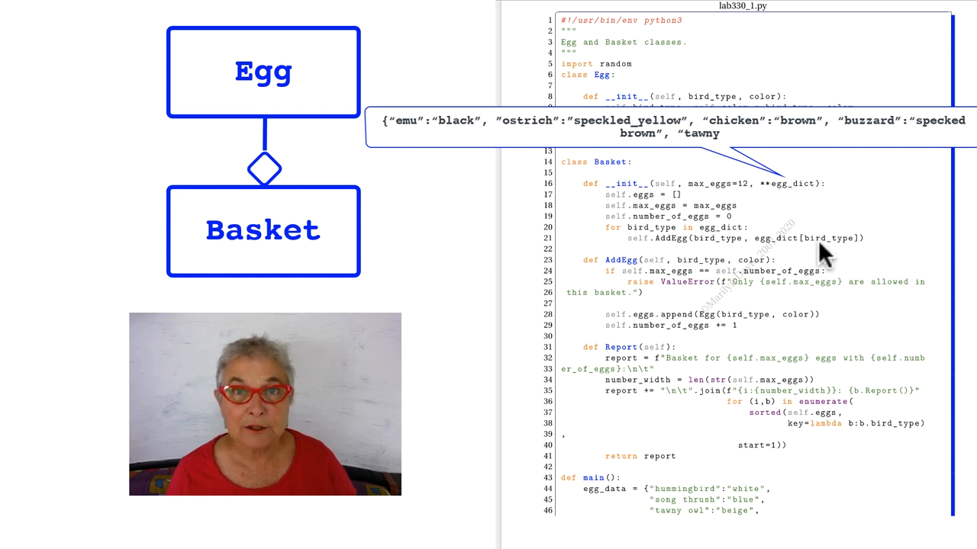
pyautogui.moveTo(667, 282)
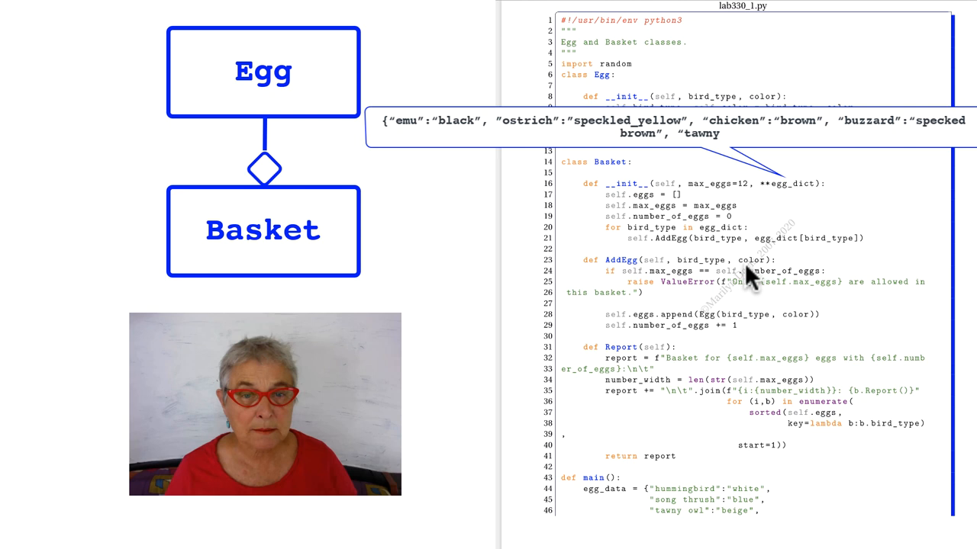
pyautogui.moveTo(691, 287)
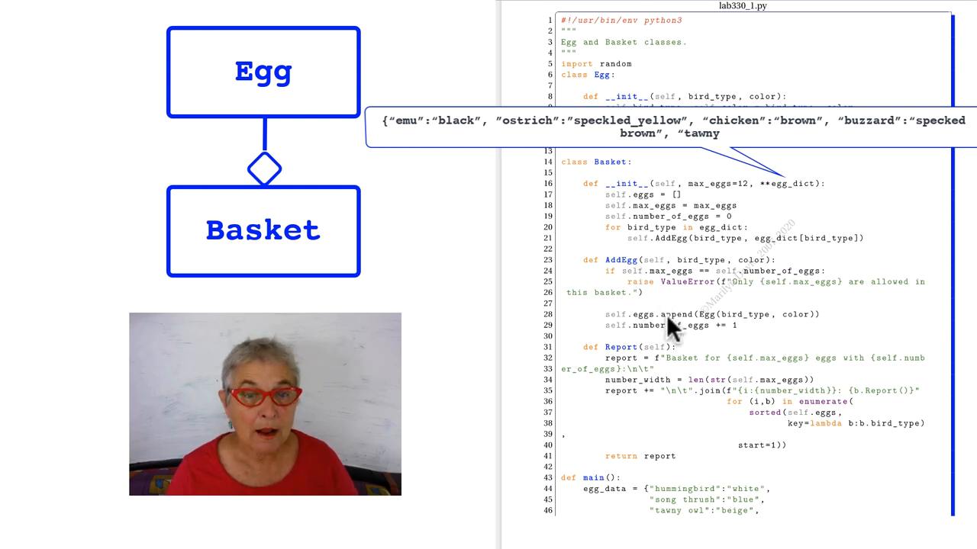
pyautogui.moveTo(713, 332)
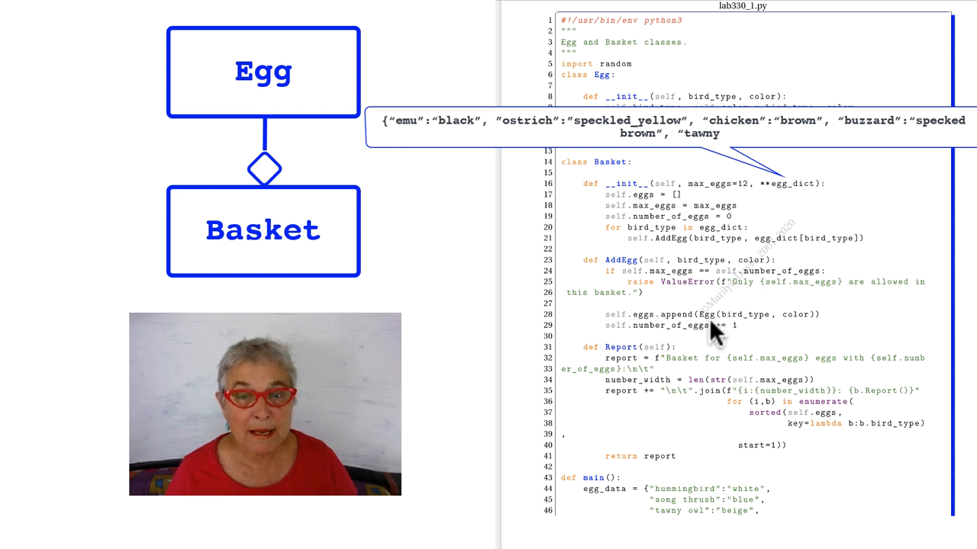
pyautogui.moveTo(809, 332)
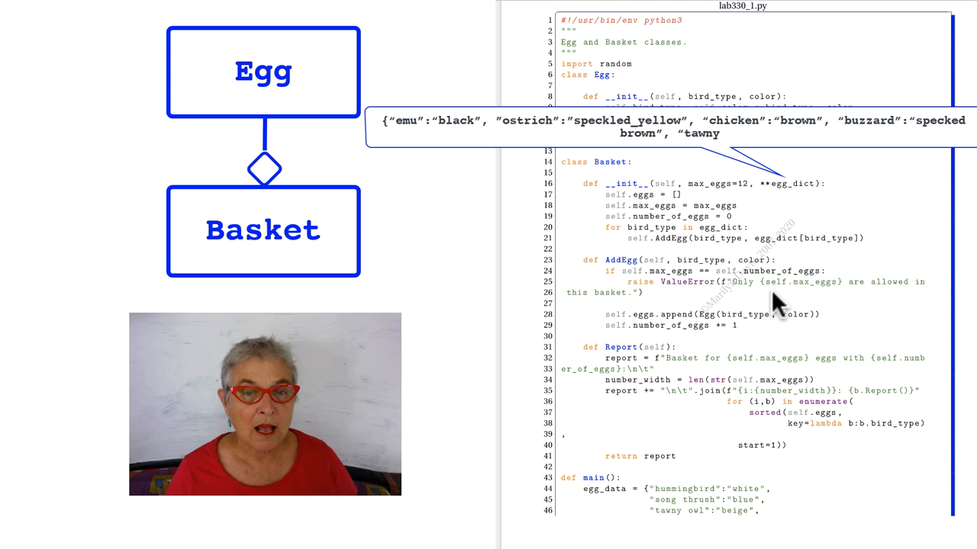
pyautogui.moveTo(679, 336)
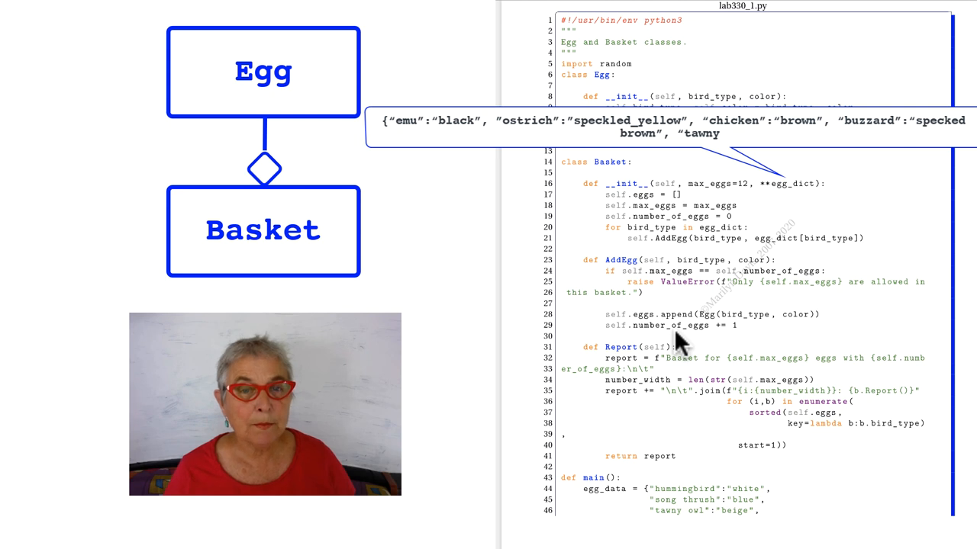
pyautogui.moveTo(711, 214)
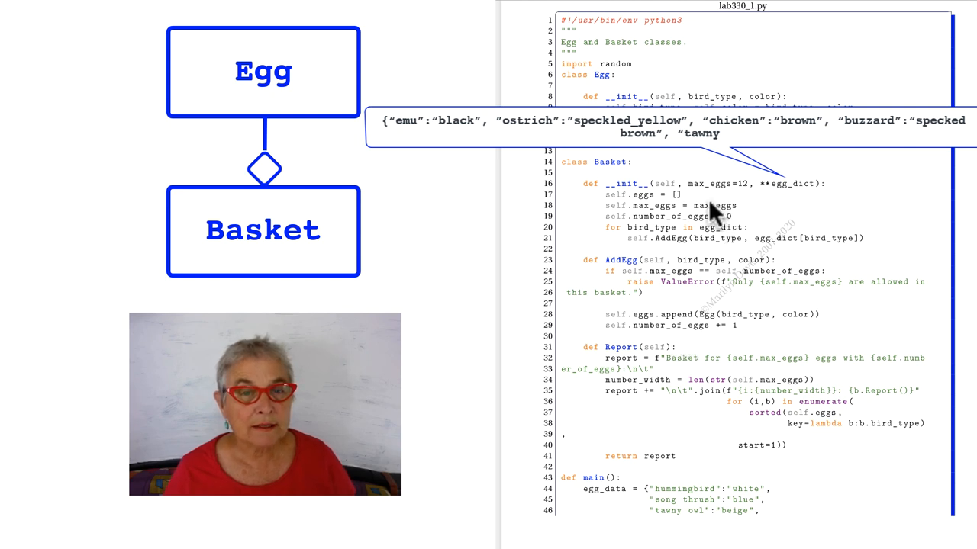
pyautogui.moveTo(683, 252)
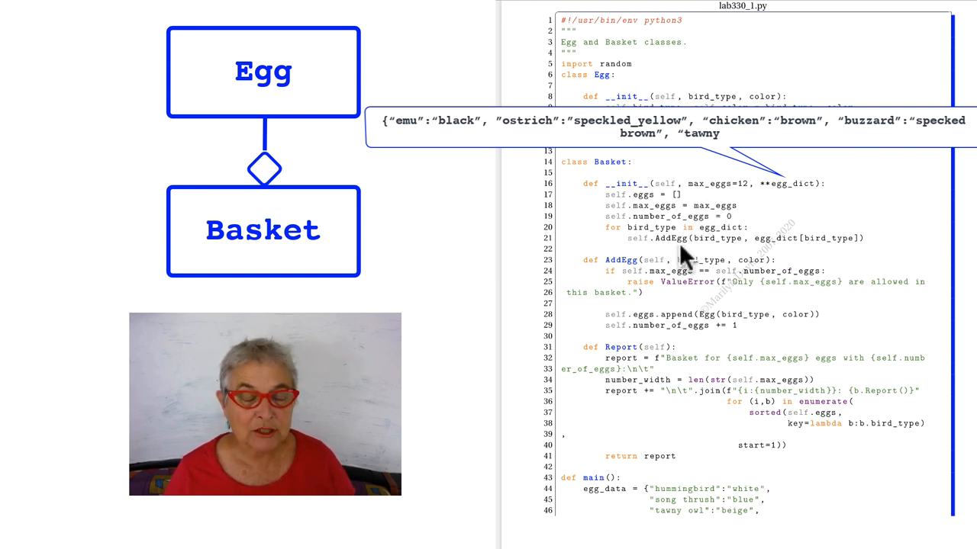
pyautogui.scroll(-3)
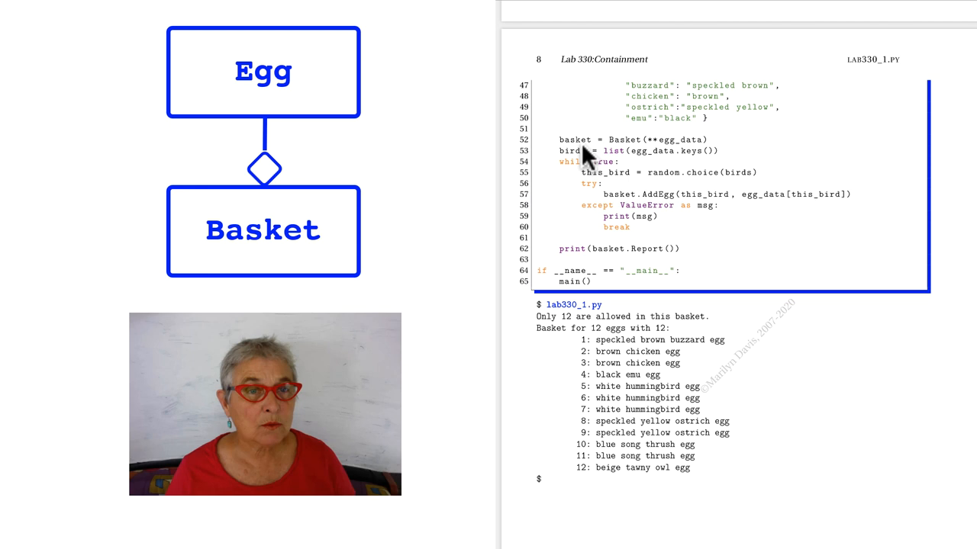
pyautogui.moveTo(626, 157)
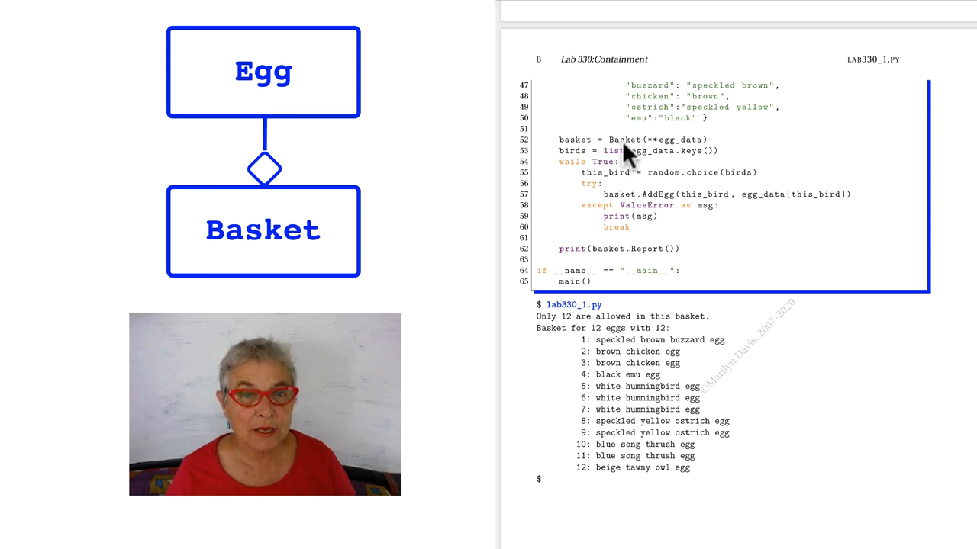
pyautogui.moveTo(630, 167)
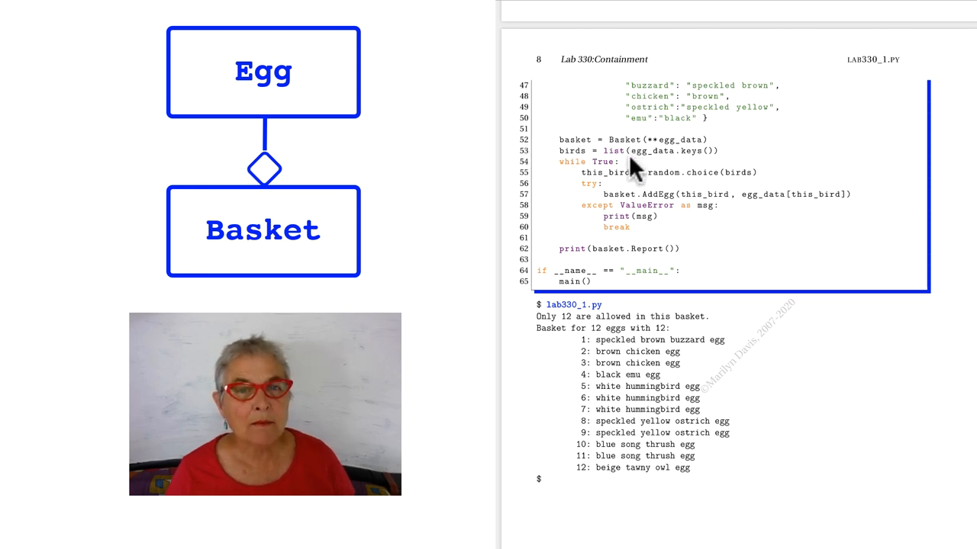
pyautogui.moveTo(691, 166)
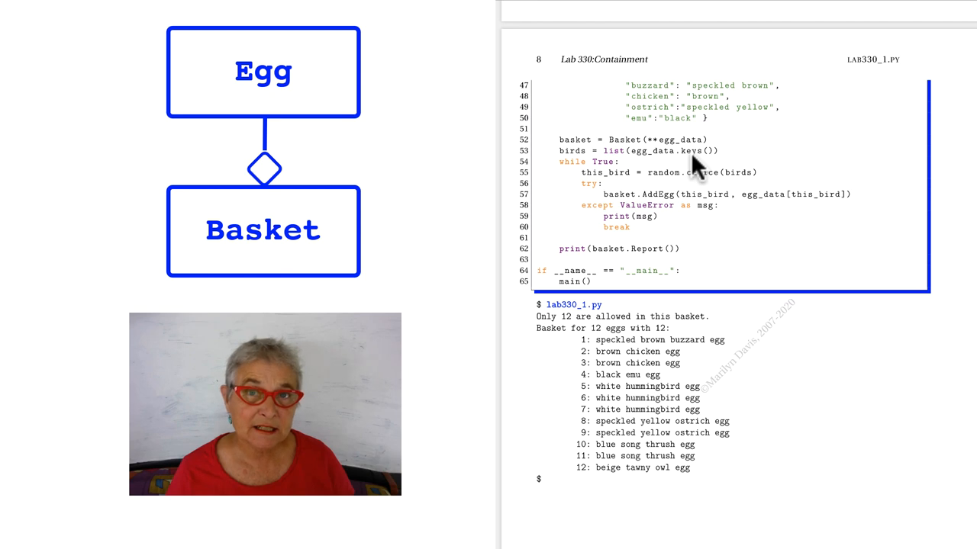
pyautogui.moveTo(622, 164)
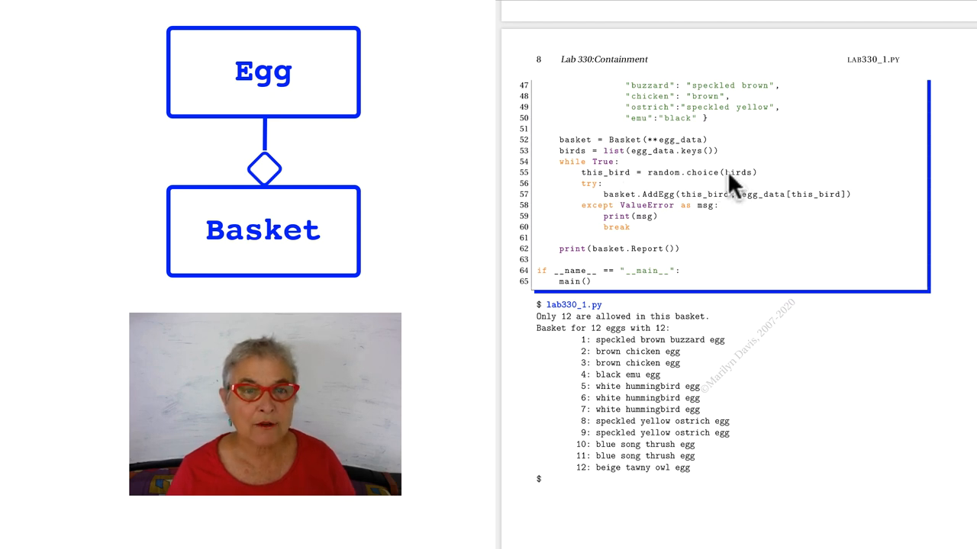
pyautogui.moveTo(763, 208)
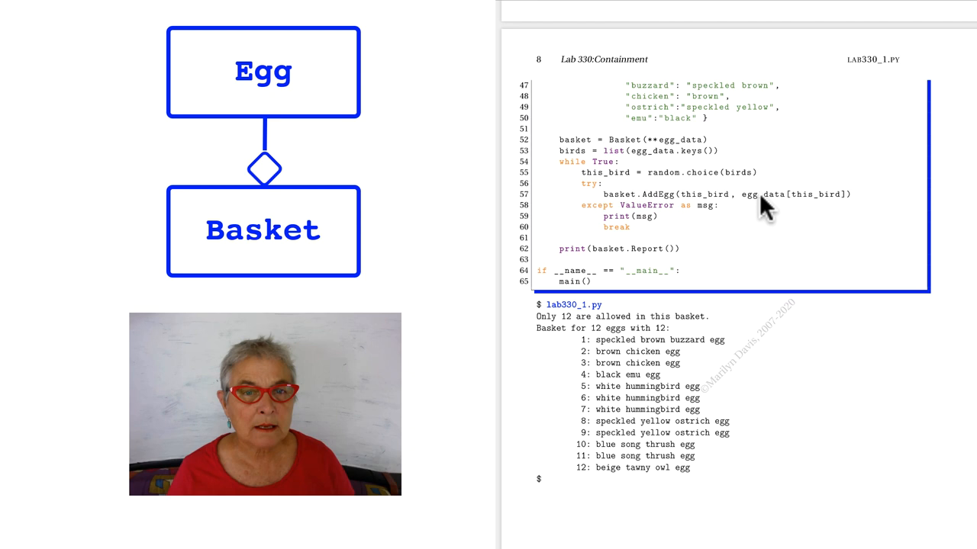
pyautogui.moveTo(698, 223)
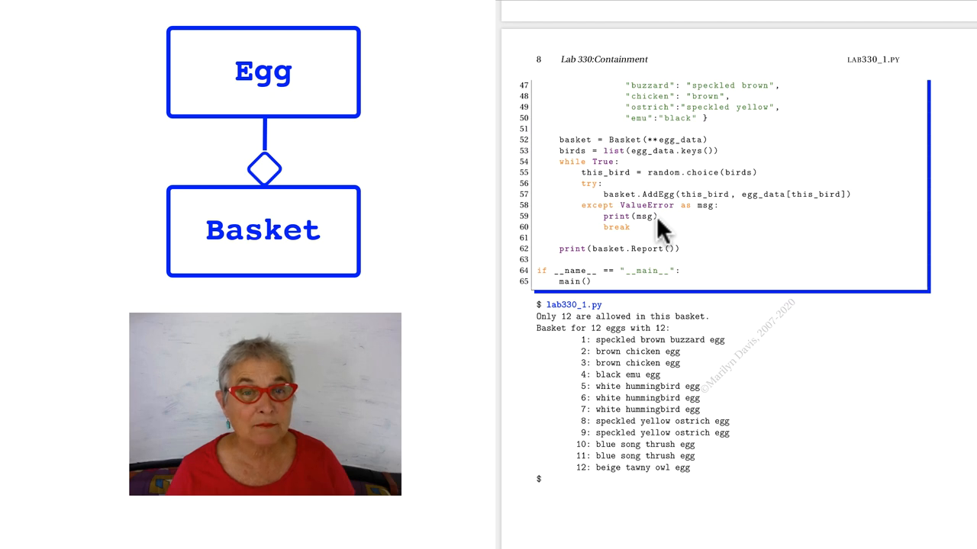
pyautogui.moveTo(664, 267)
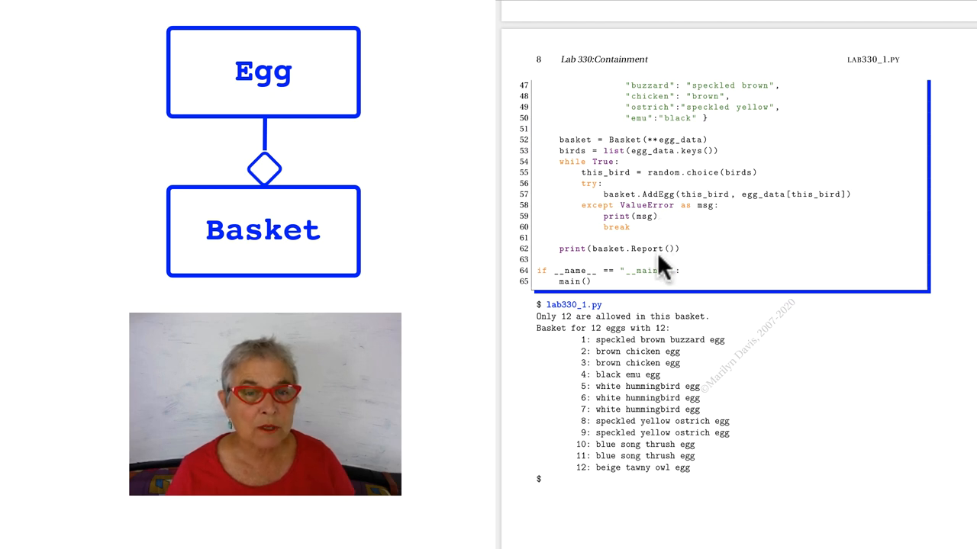
pyautogui.moveTo(626, 267)
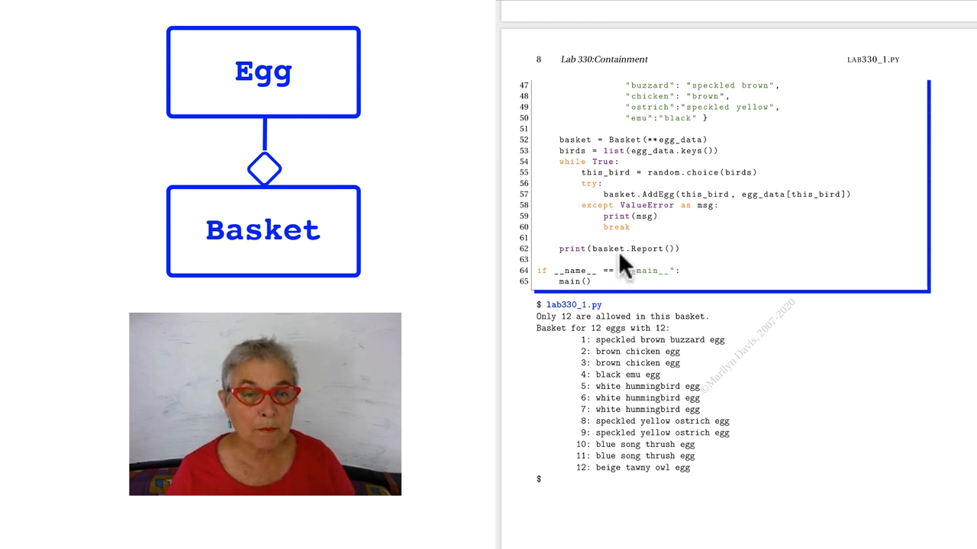
pyautogui.moveTo(667, 275)
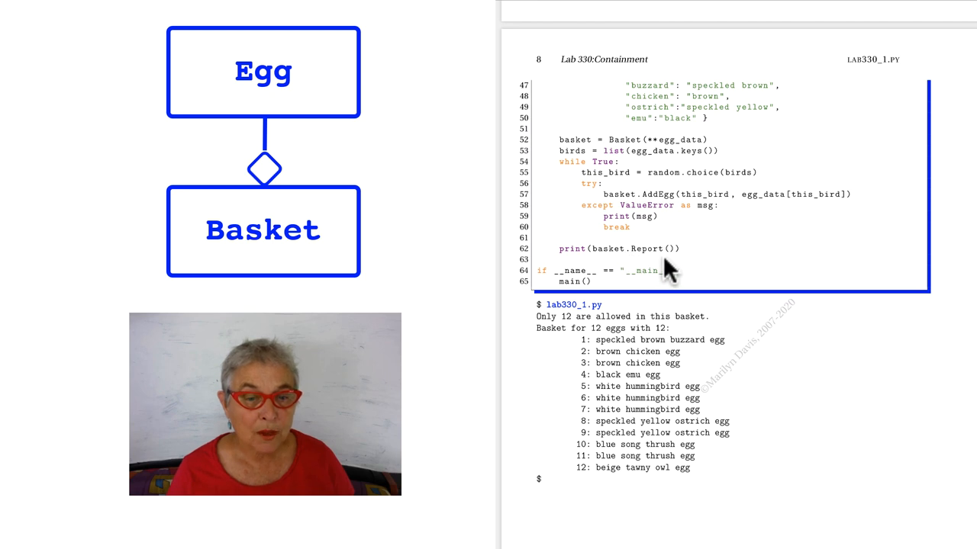
pyautogui.moveTo(679, 393)
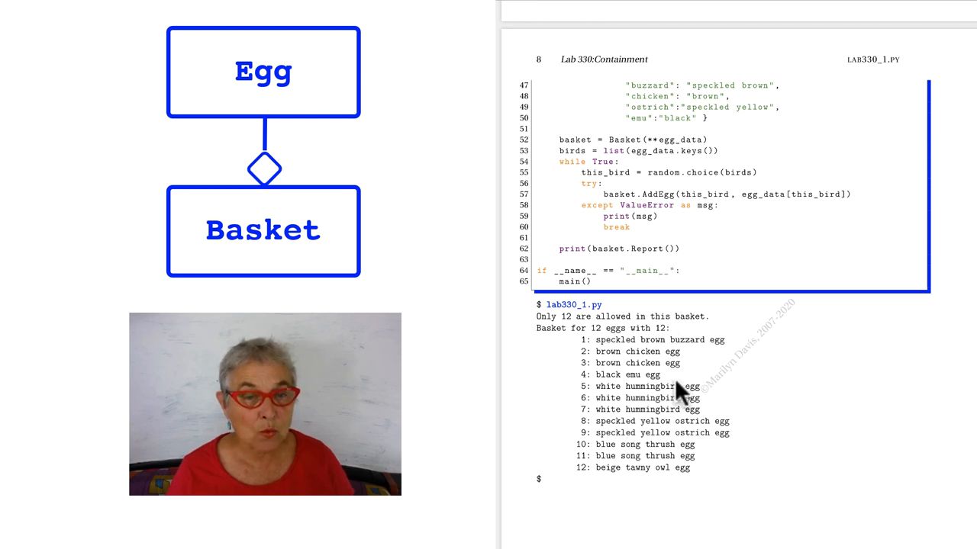
pyautogui.moveTo(587, 331)
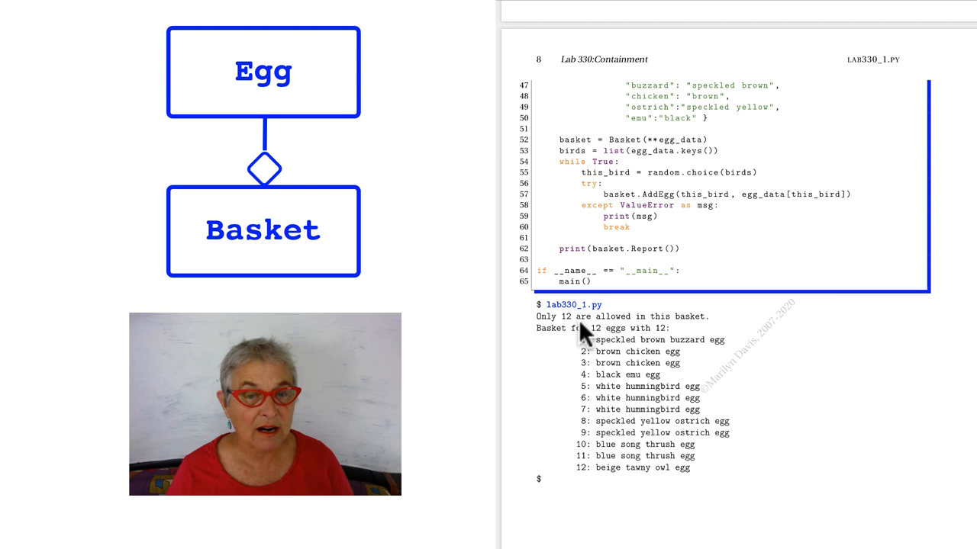
pyautogui.moveTo(630, 332)
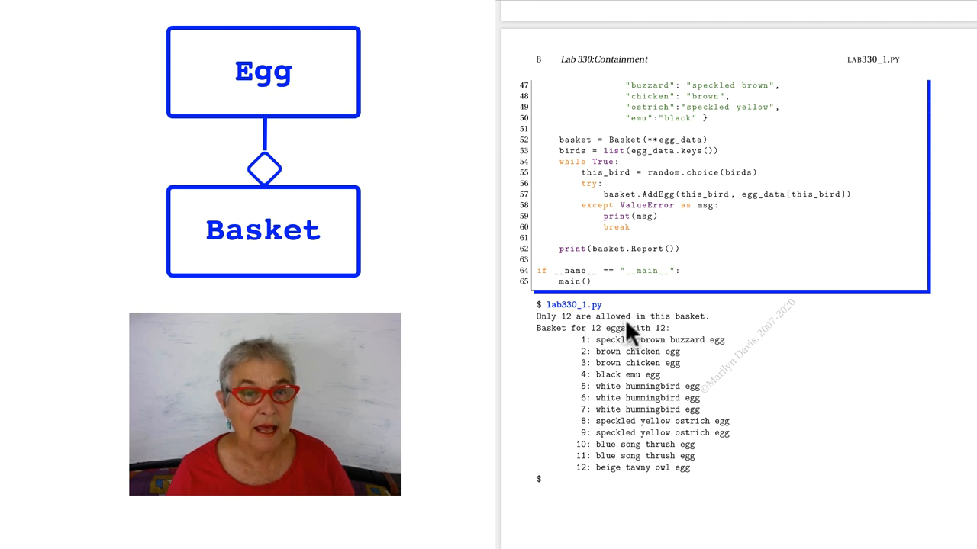
pyautogui.moveTo(653, 218)
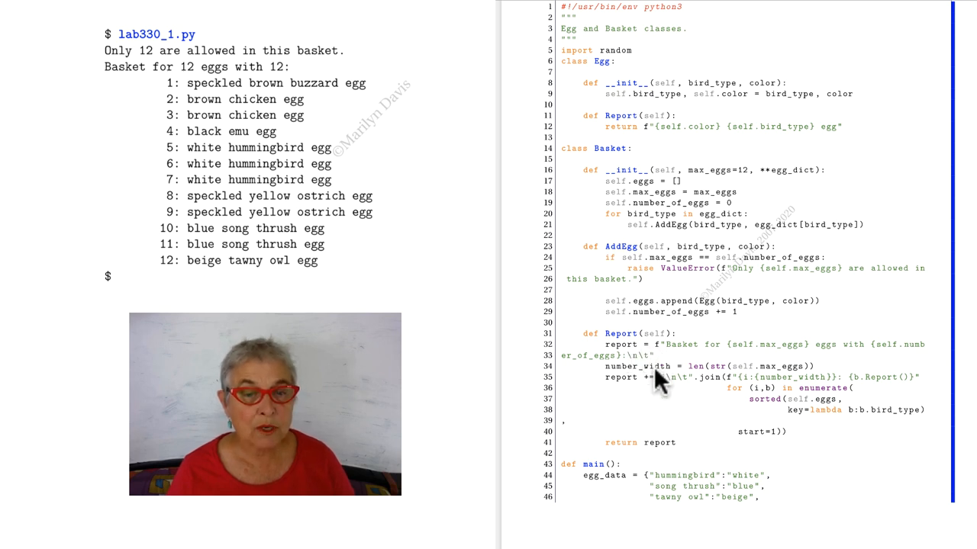
pyautogui.moveTo(676, 454)
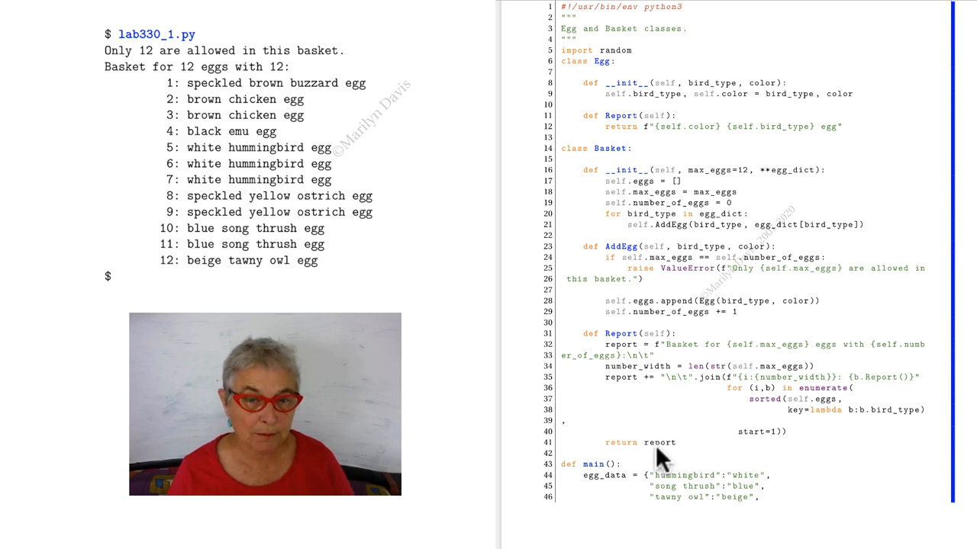
pyautogui.moveTo(676, 355)
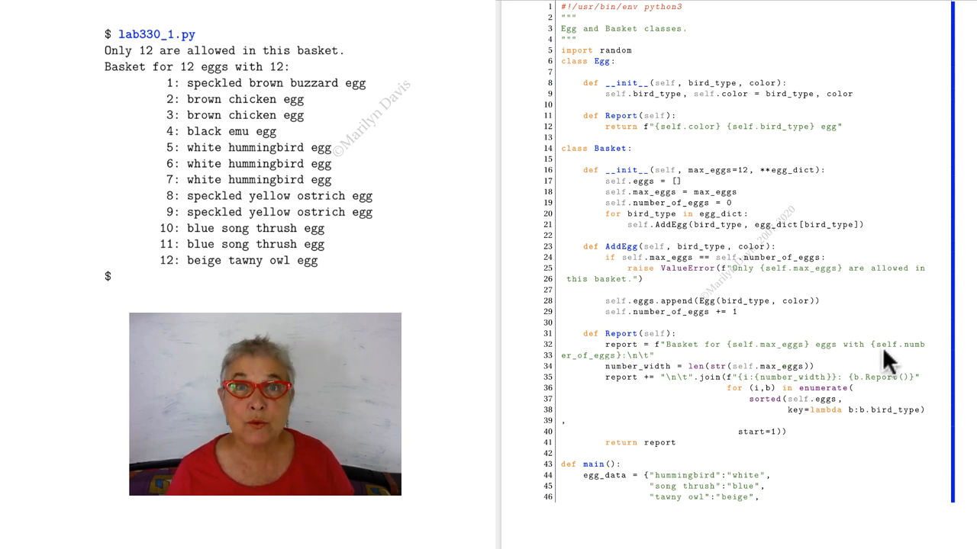
pyautogui.moveTo(687, 377)
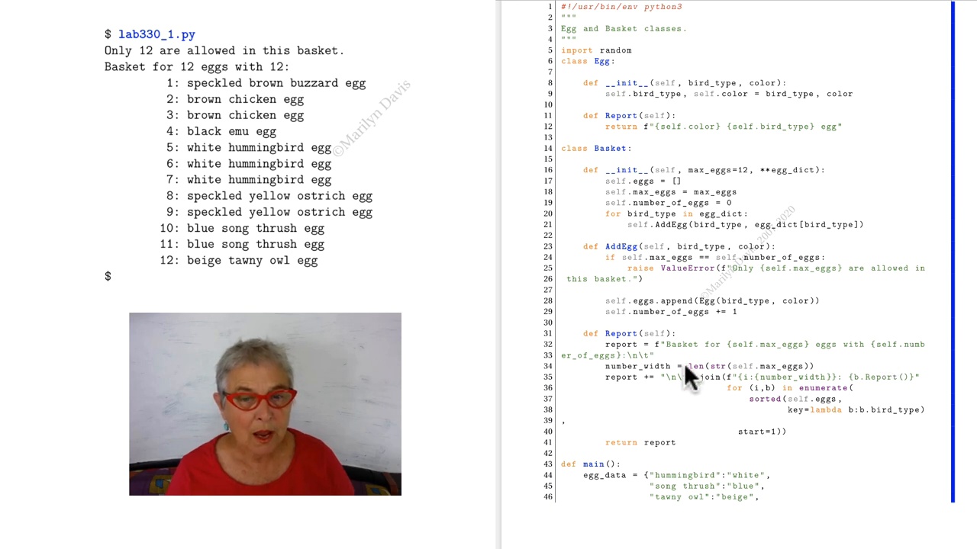
pyautogui.moveTo(779, 378)
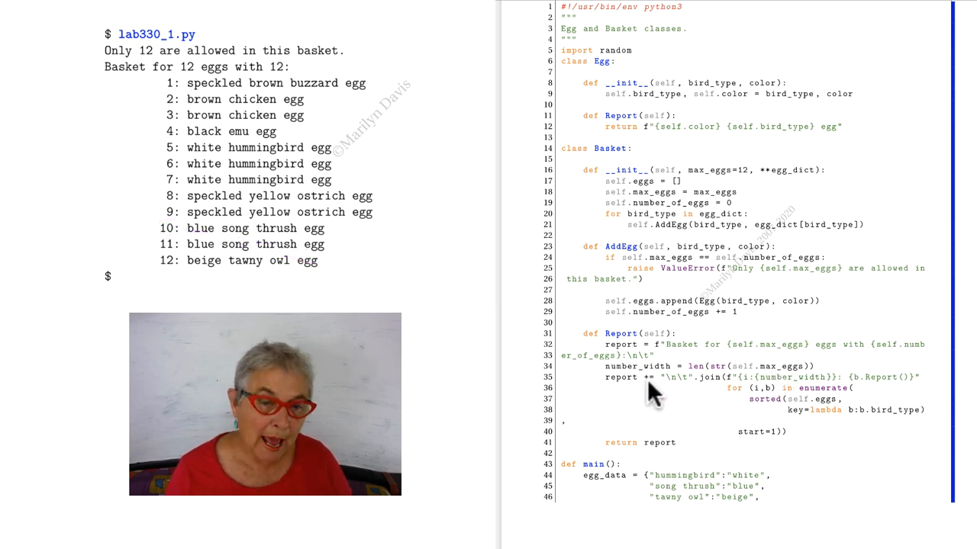
pyautogui.moveTo(687, 393)
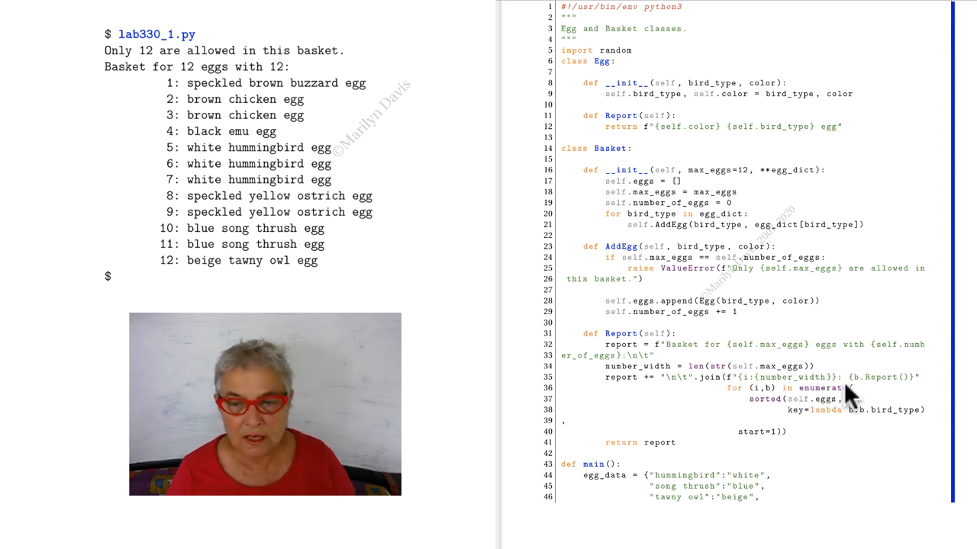
pyautogui.moveTo(755, 393)
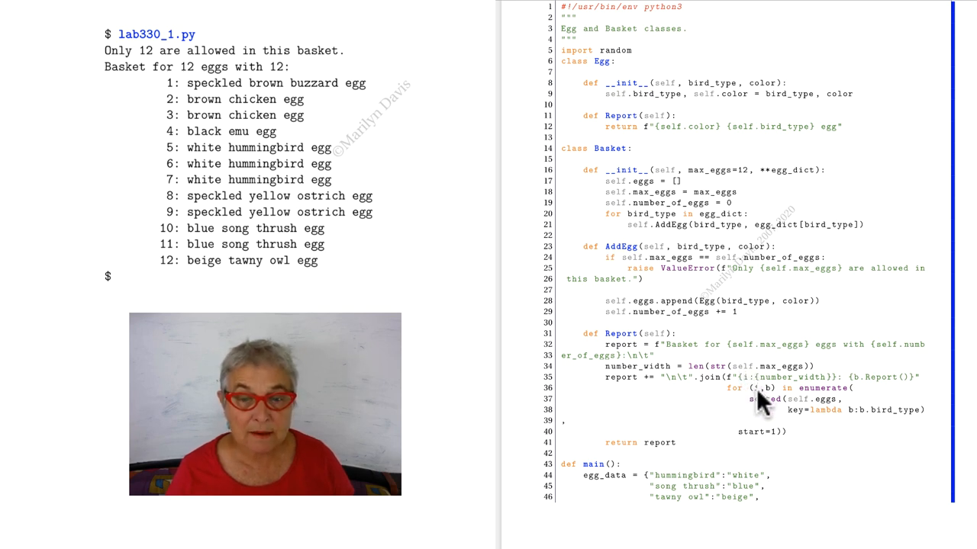
pyautogui.moveTo(759, 408)
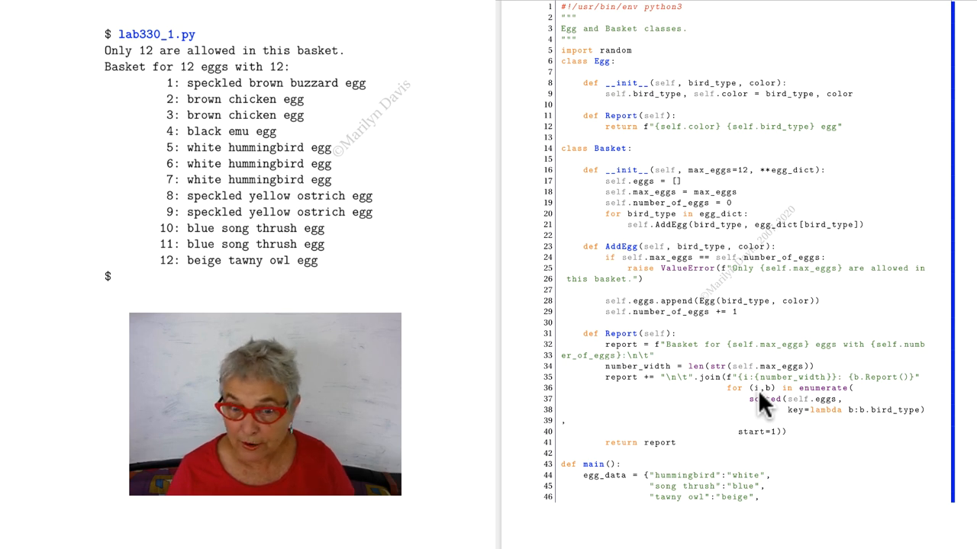
pyautogui.moveTo(759, 442)
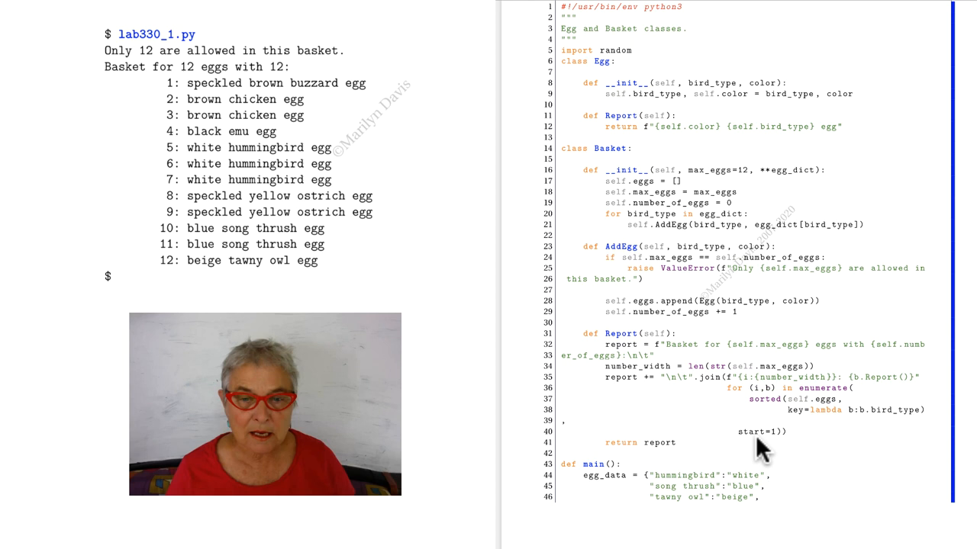
pyautogui.moveTo(767, 401)
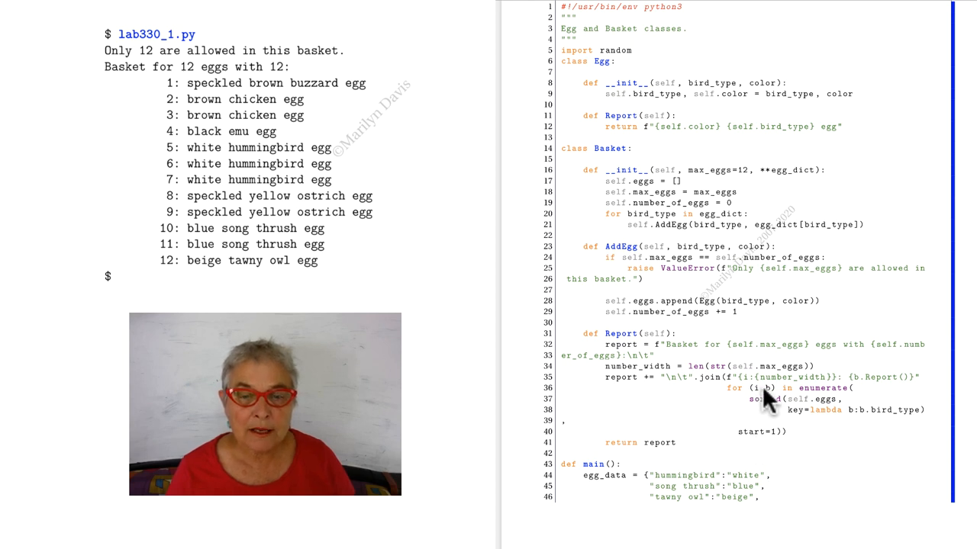
pyautogui.moveTo(874, 390)
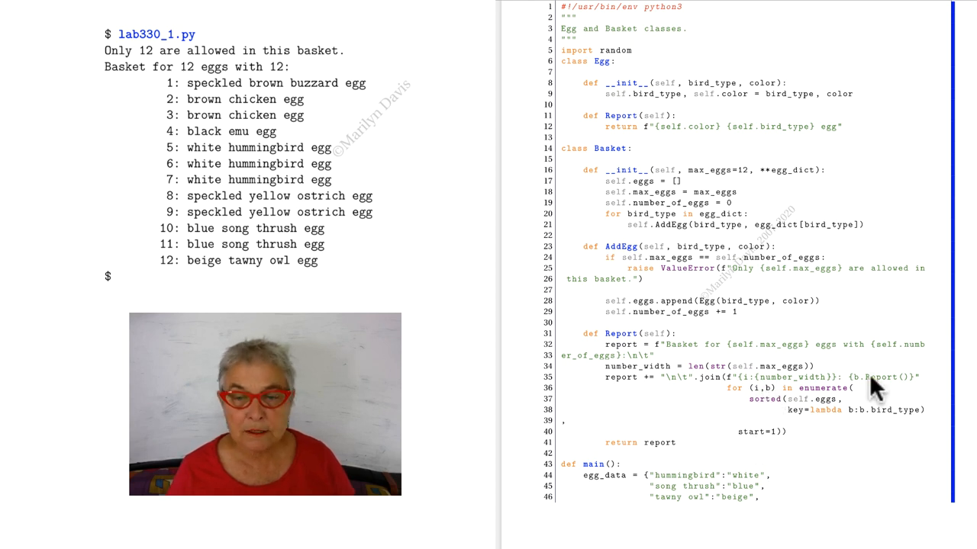
pyautogui.moveTo(847, 389)
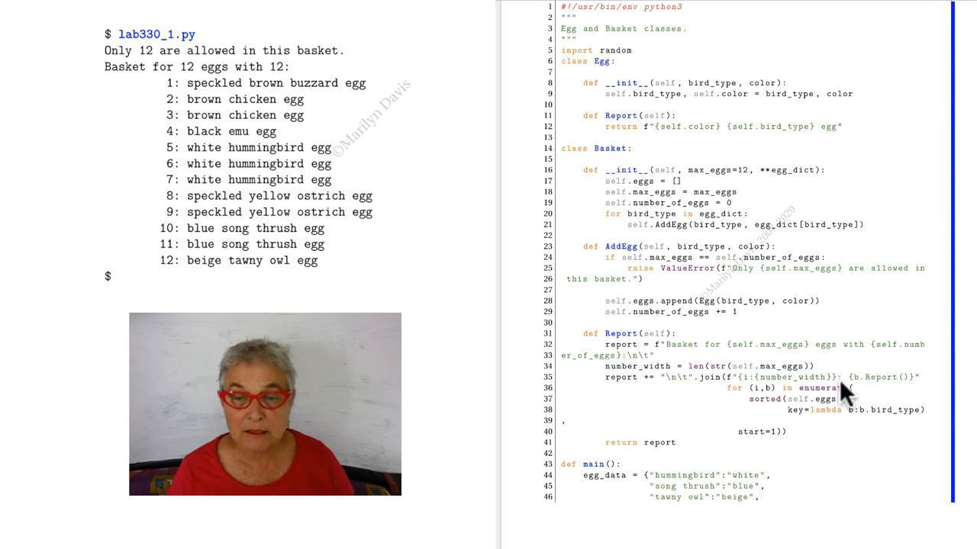
pyautogui.moveTo(896, 386)
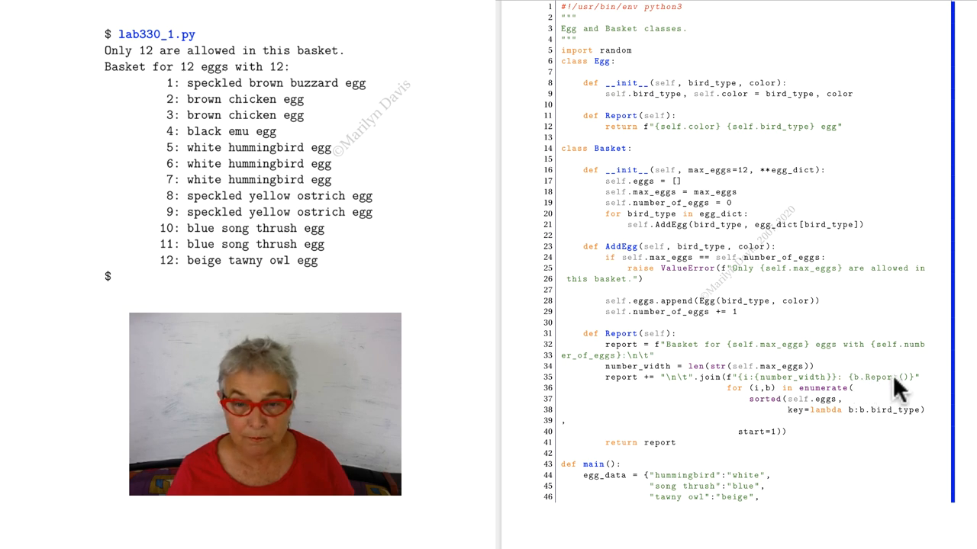
pyautogui.moveTo(789, 412)
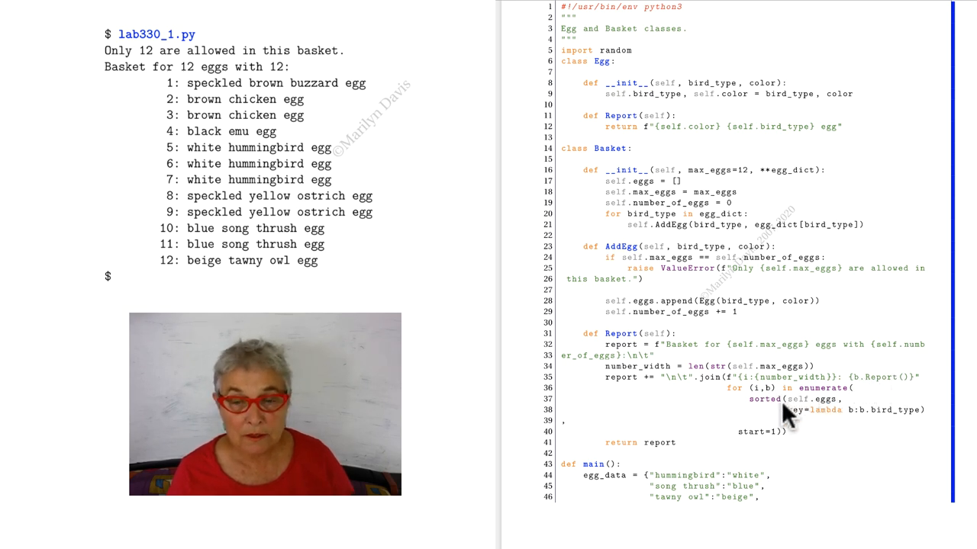
pyautogui.moveTo(908, 428)
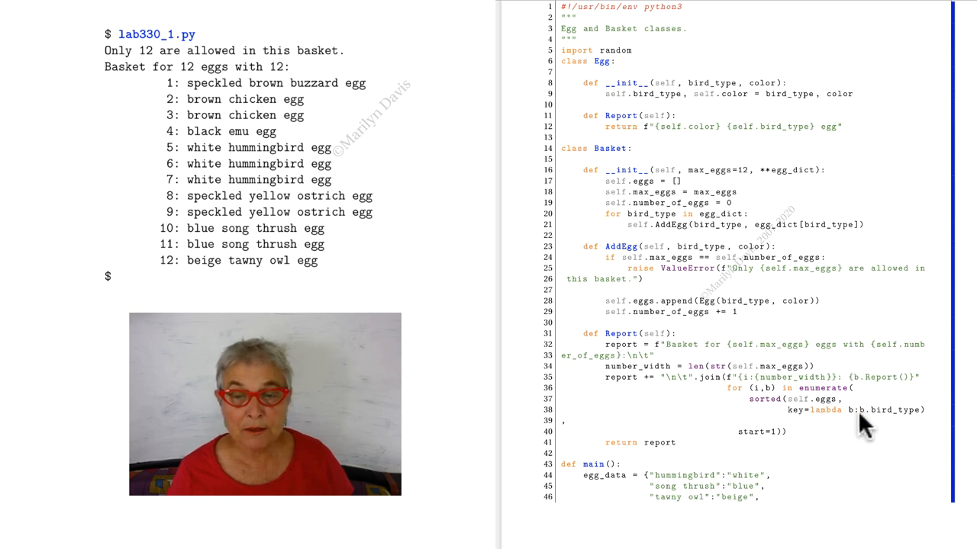
pyautogui.moveTo(718, 121)
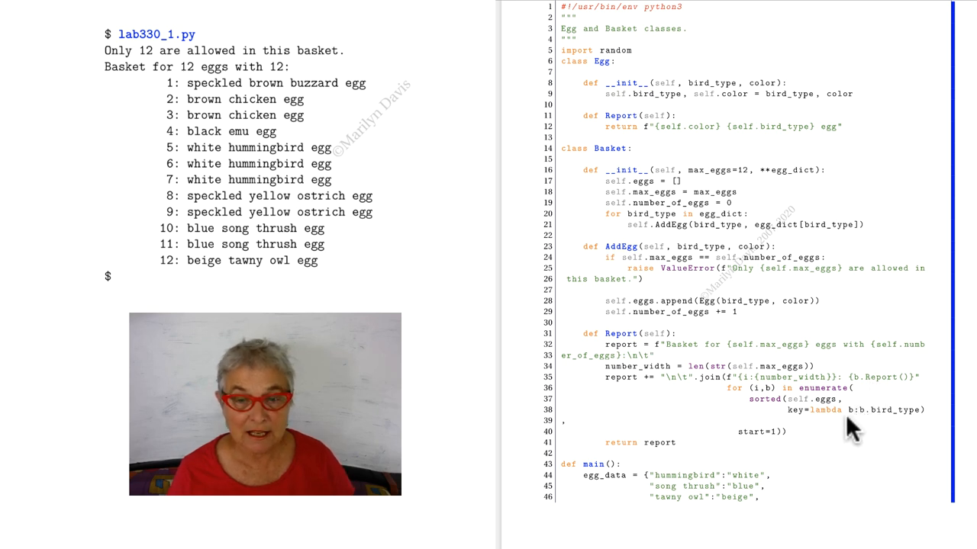
pyautogui.moveTo(751, 393)
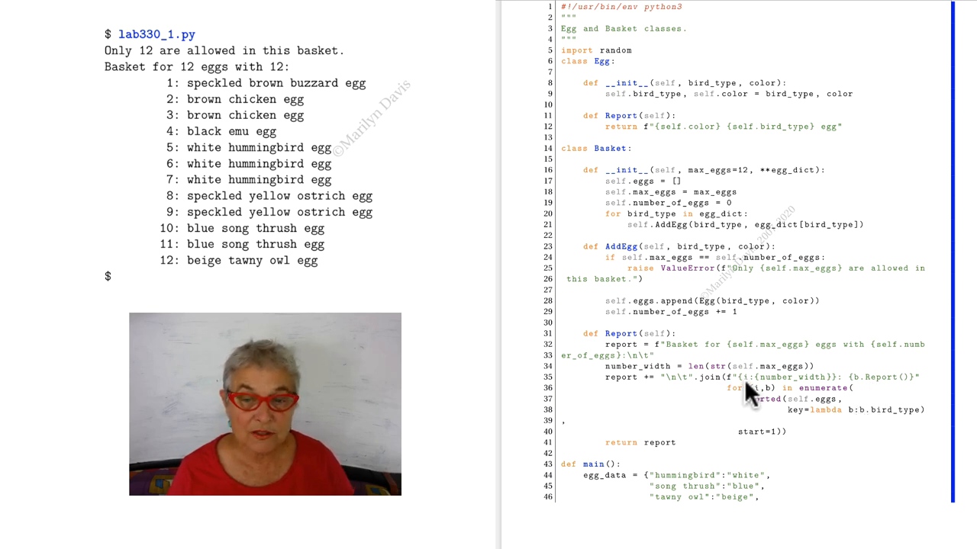
pyautogui.moveTo(889, 390)
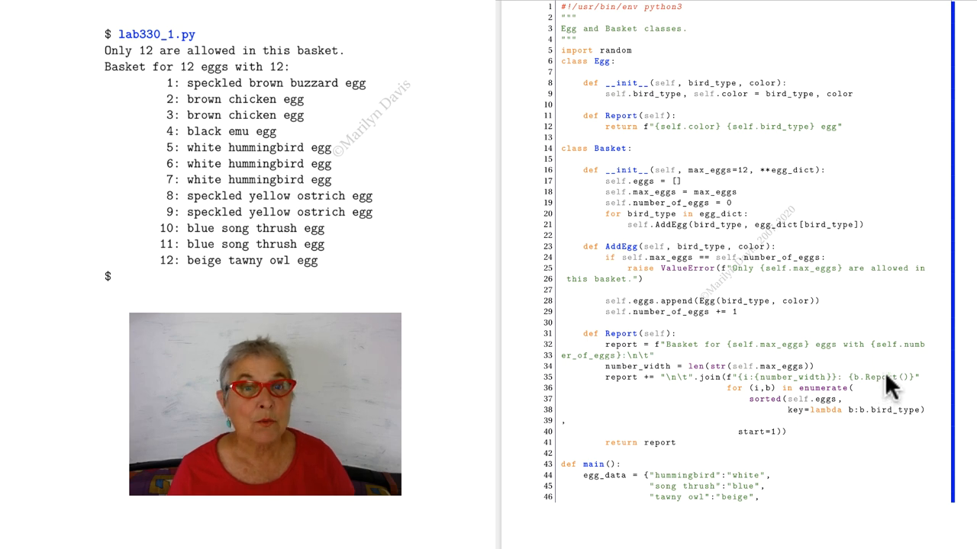
pyautogui.moveTo(698, 141)
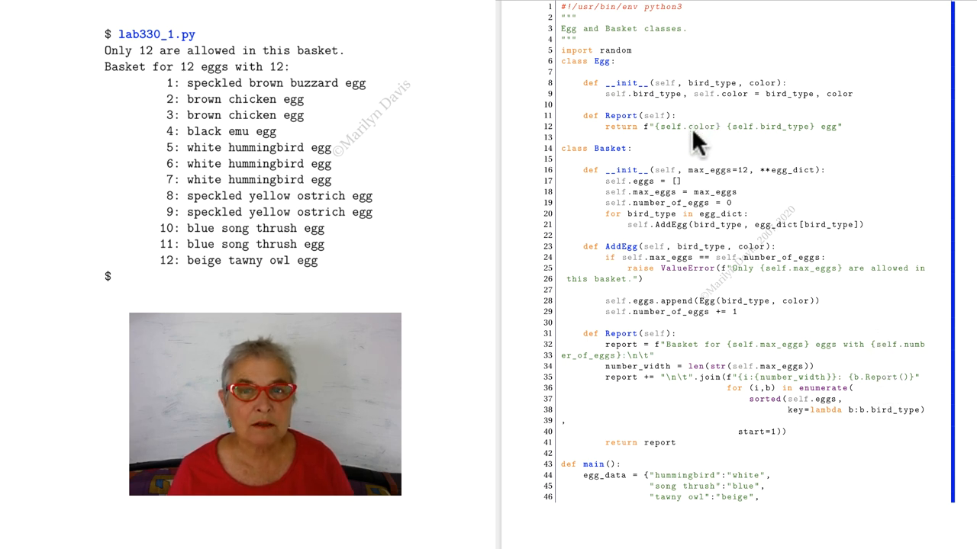
pyautogui.moveTo(828, 141)
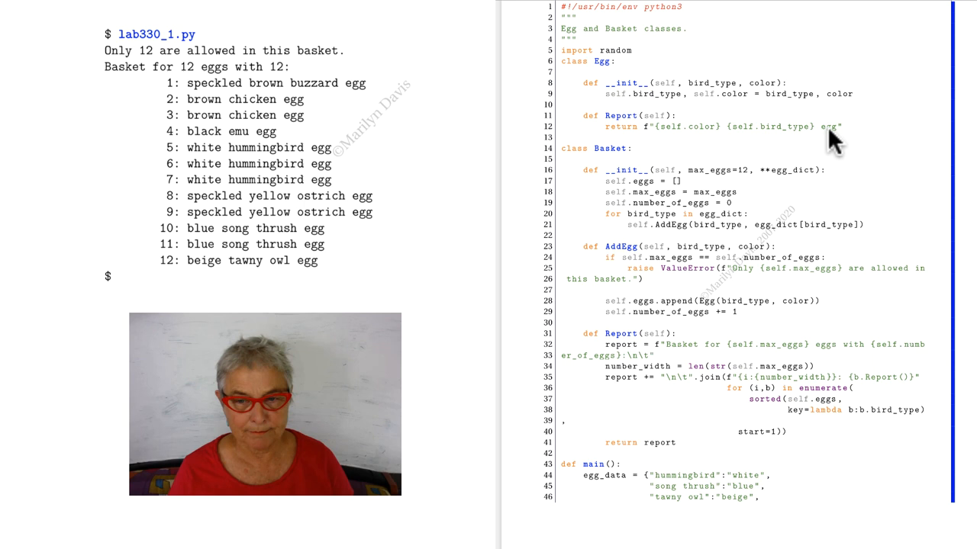
pyautogui.moveTo(839, 404)
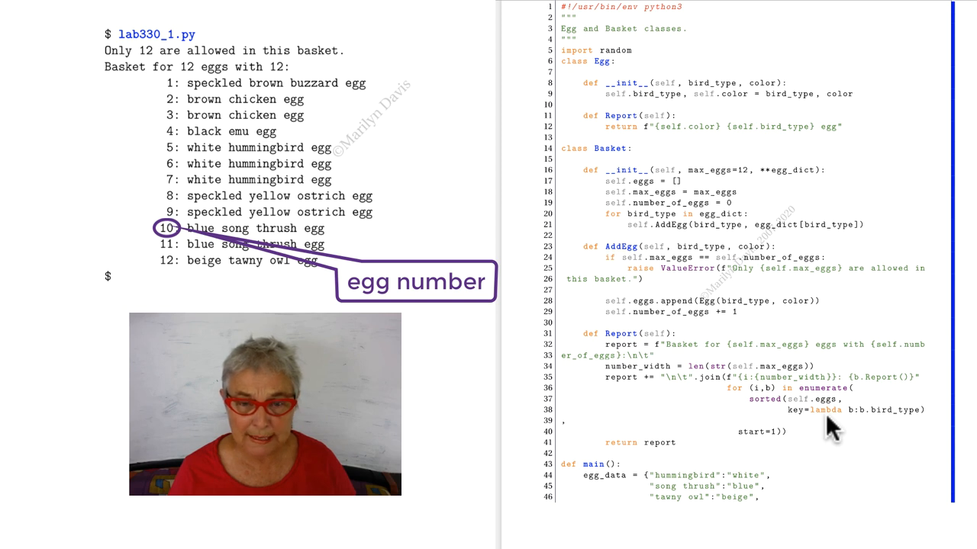
pyautogui.moveTo(748, 391)
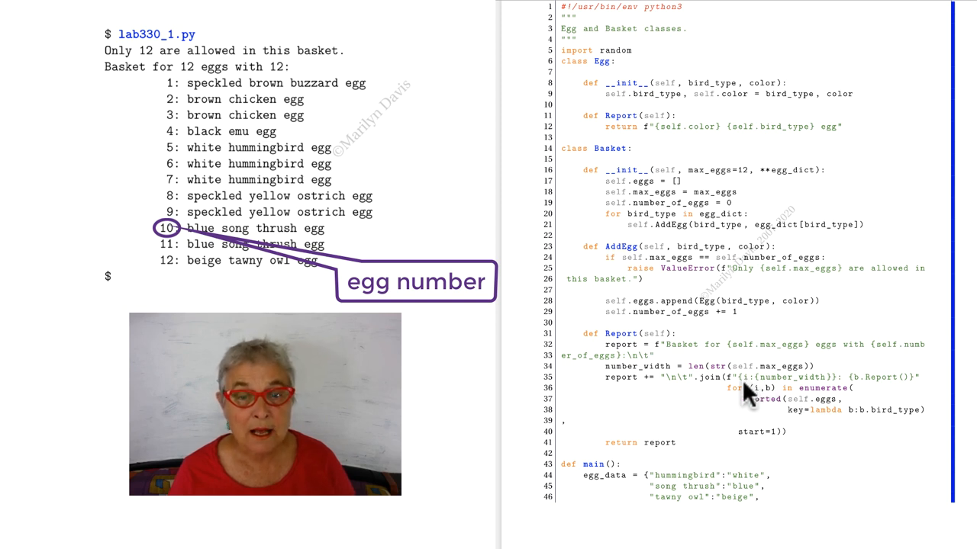
pyautogui.moveTo(778, 380)
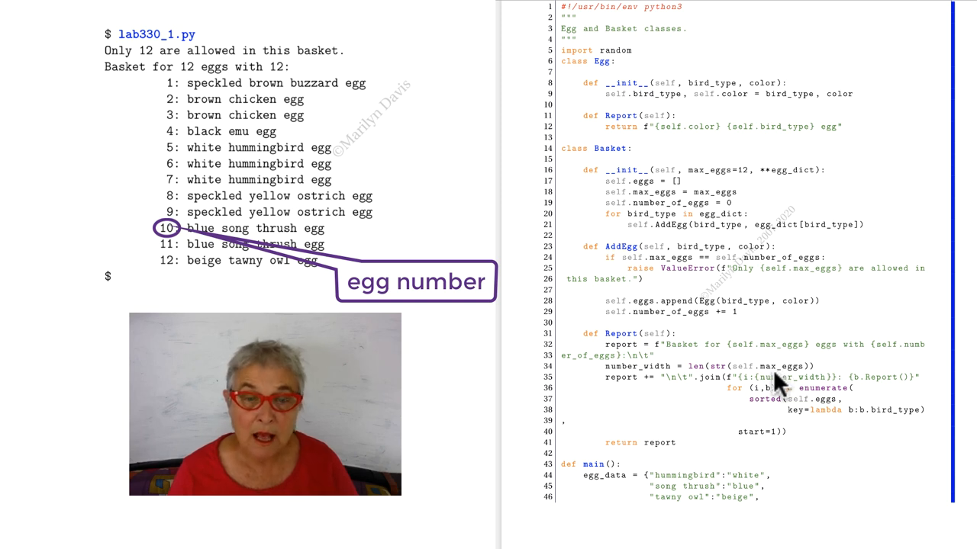
pyautogui.moveTo(706, 383)
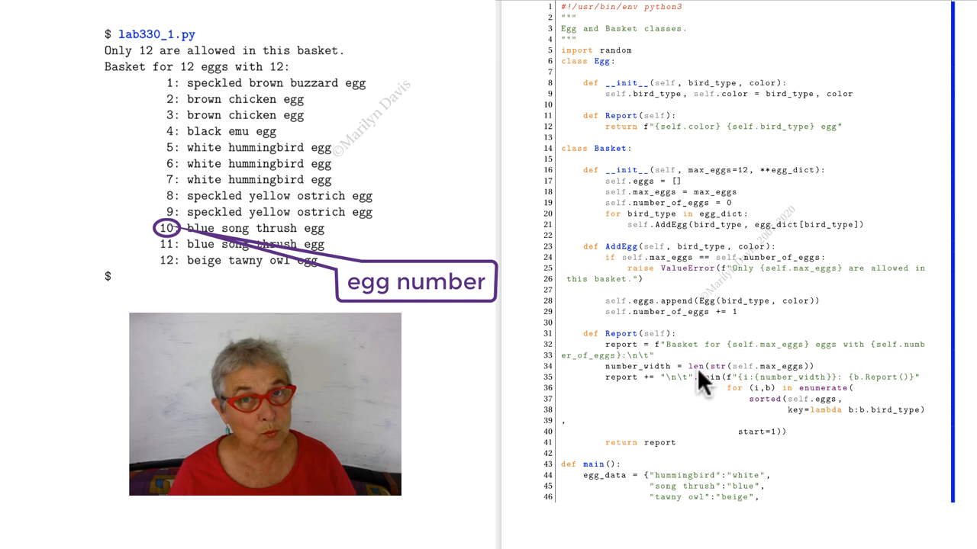
pyautogui.moveTo(755, 390)
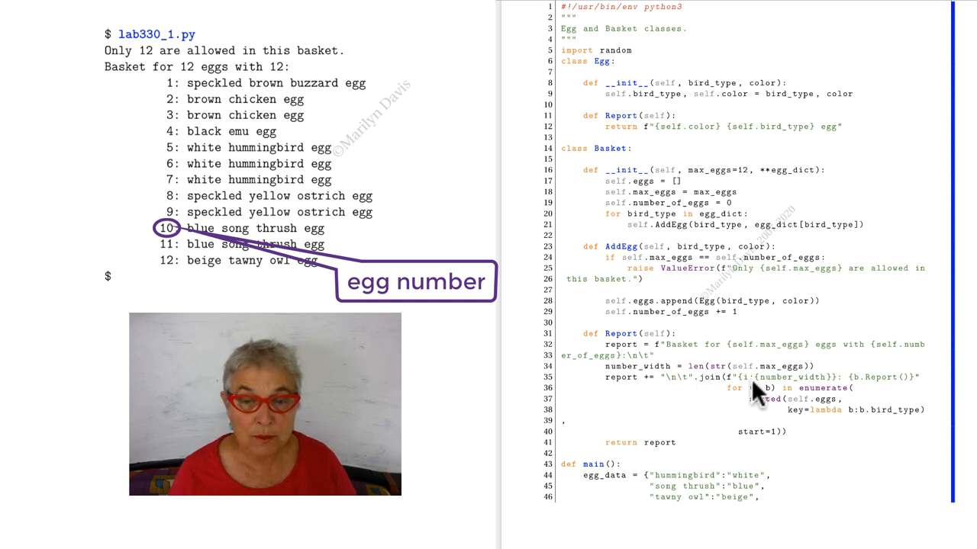
pyautogui.moveTo(759, 399)
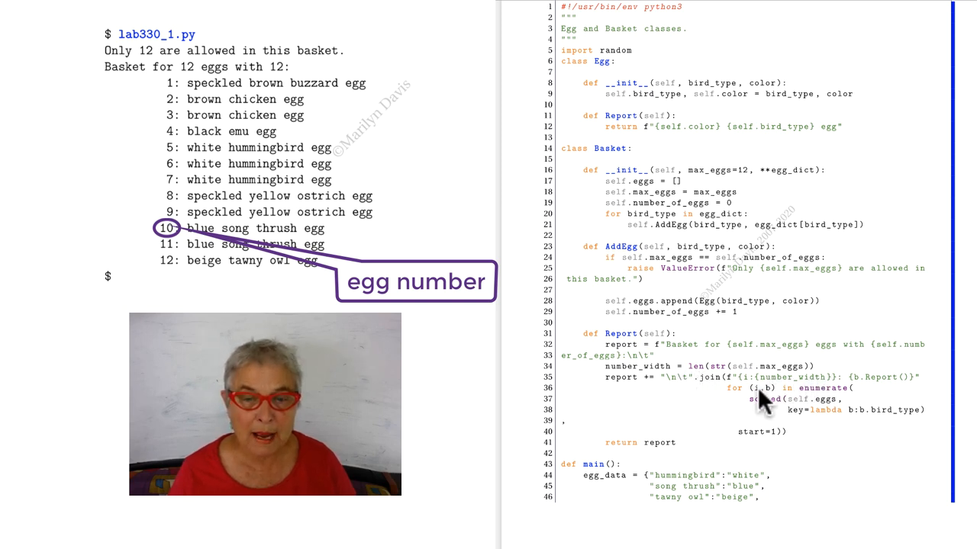